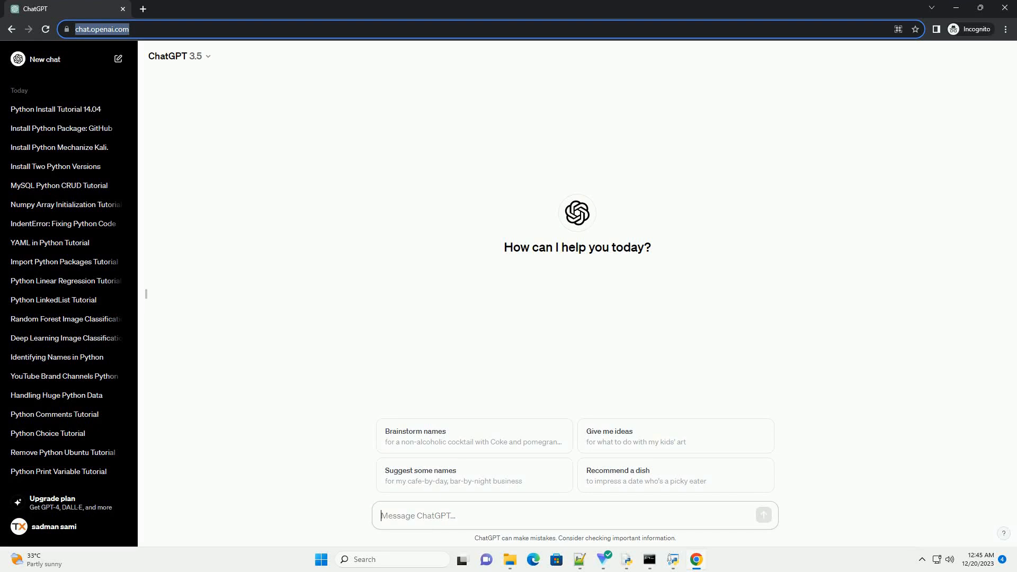
- Ask ChatGPT for a tutorial on installing the Python Requests library on Ubuntu with code examples
click(763, 515)
text(write an informative tutorial about install requests python ubuntu with code example)
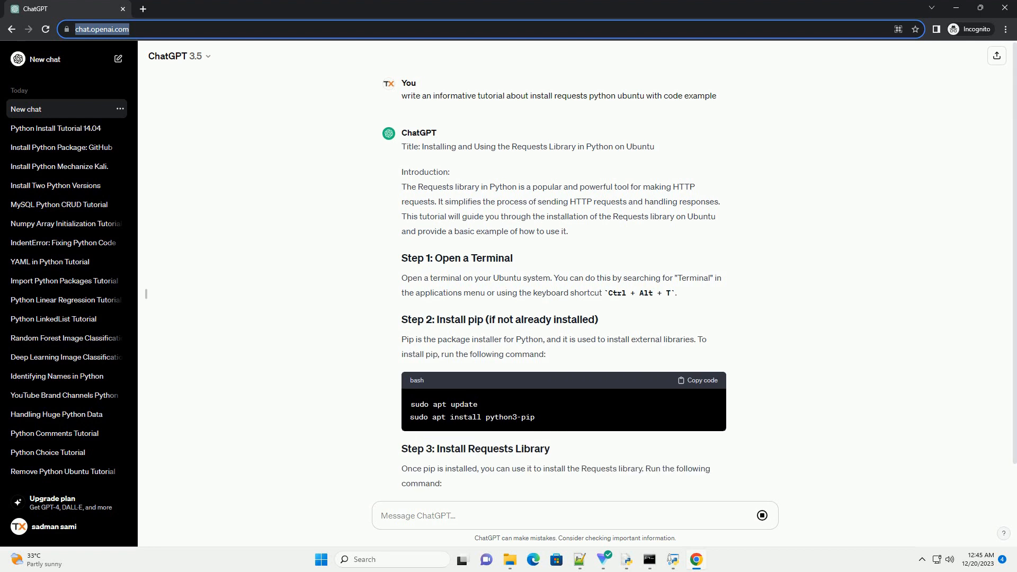
- Read the growing reply through installing pip, installing Requests, verifying it and the start of Step 5
scroll(down, 3)
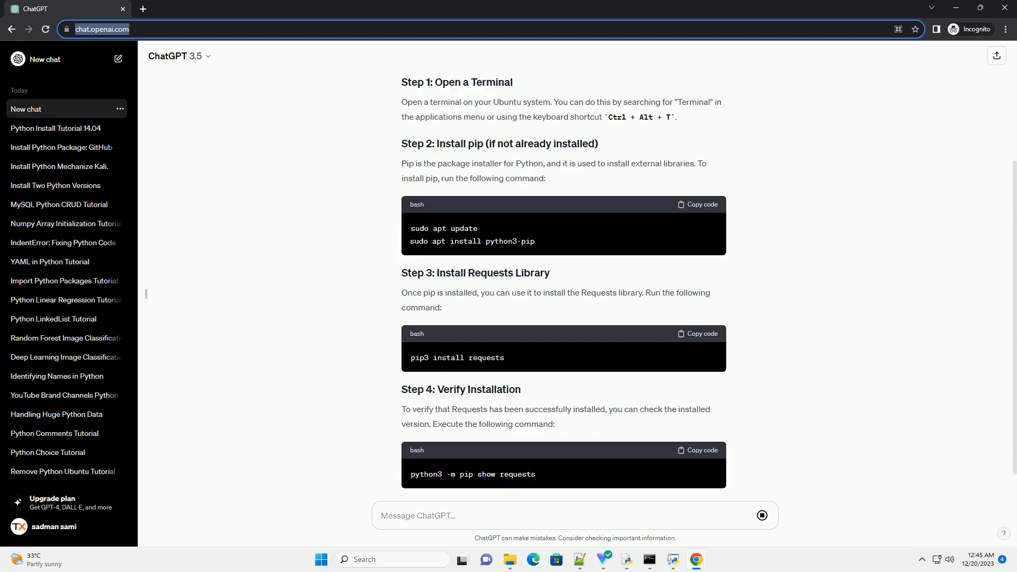
scroll(down, 3)
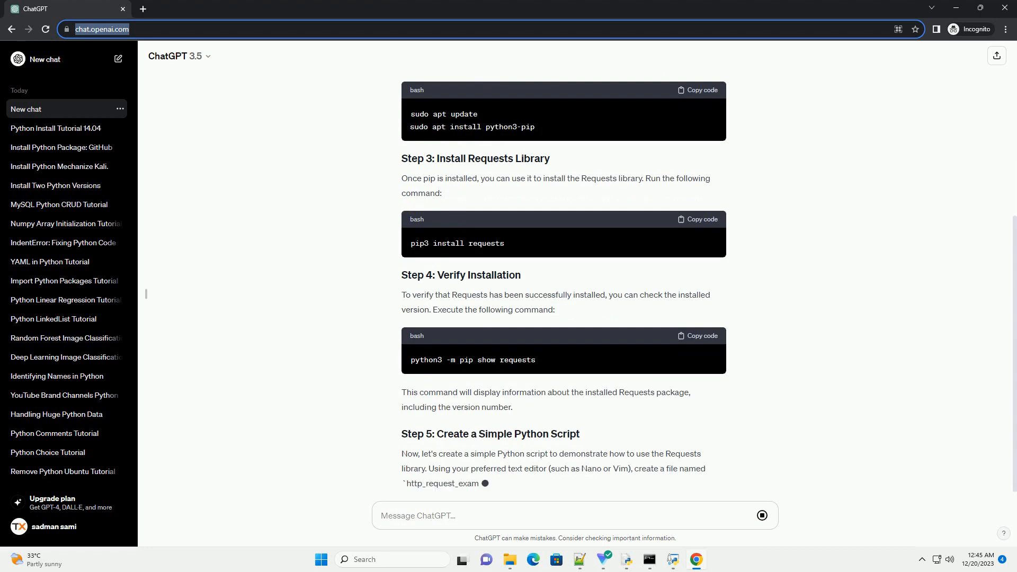
scroll(down, 3)
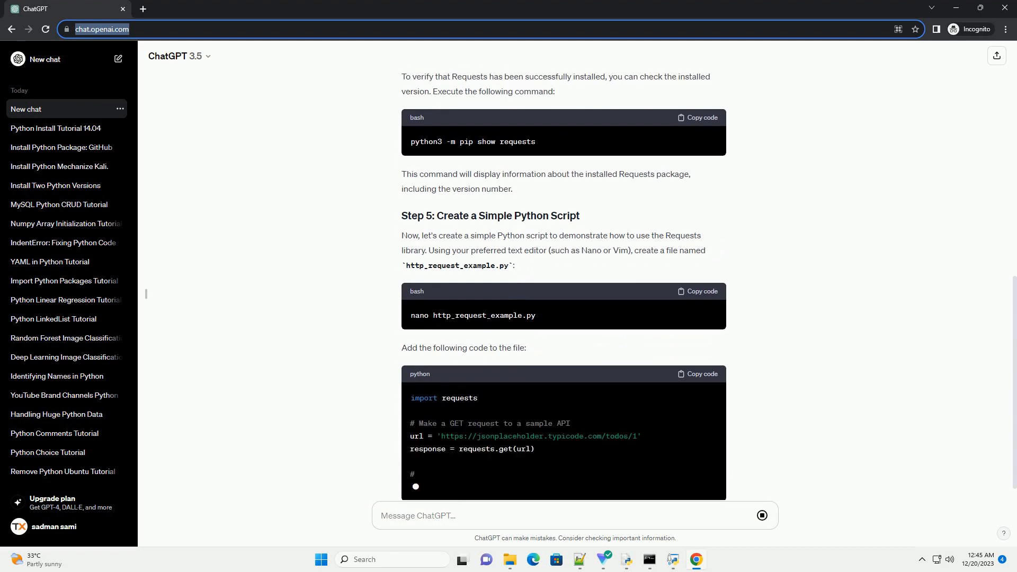
- Read the finished Step 5 sample script, Step 6 on running it and the beginning of the conclusion
scroll(down, 3)
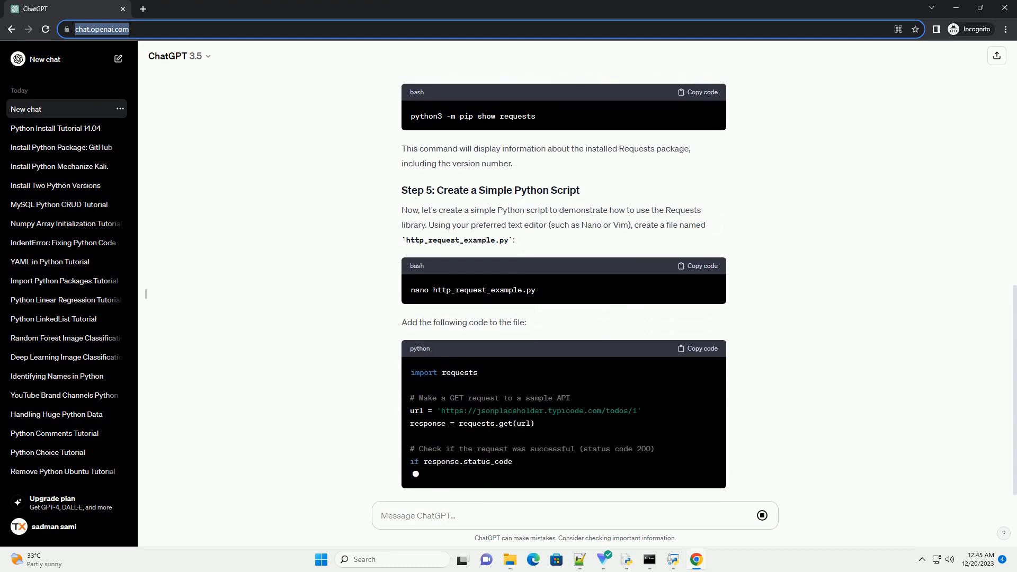
scroll(down, 3)
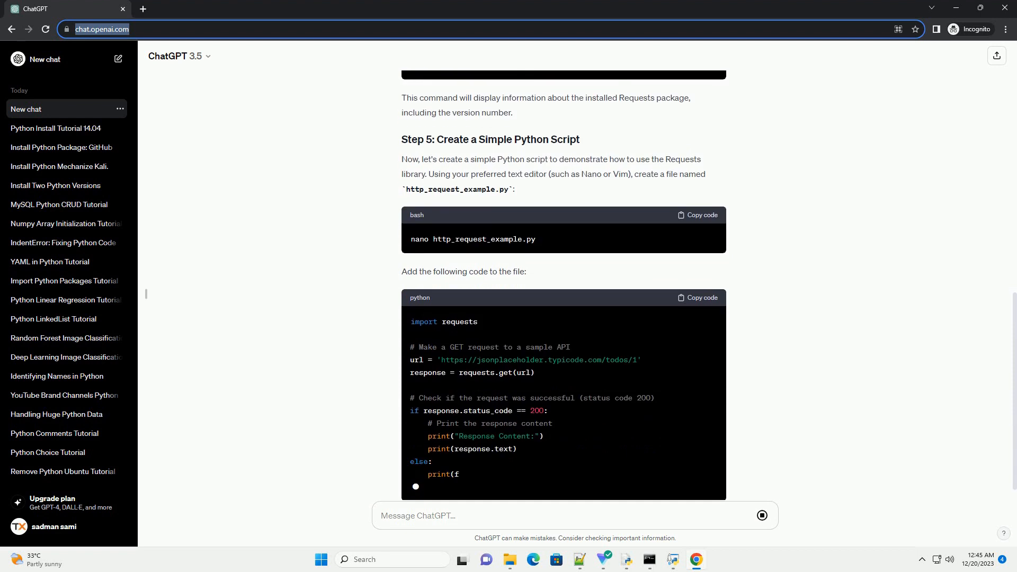
scroll(down, 3)
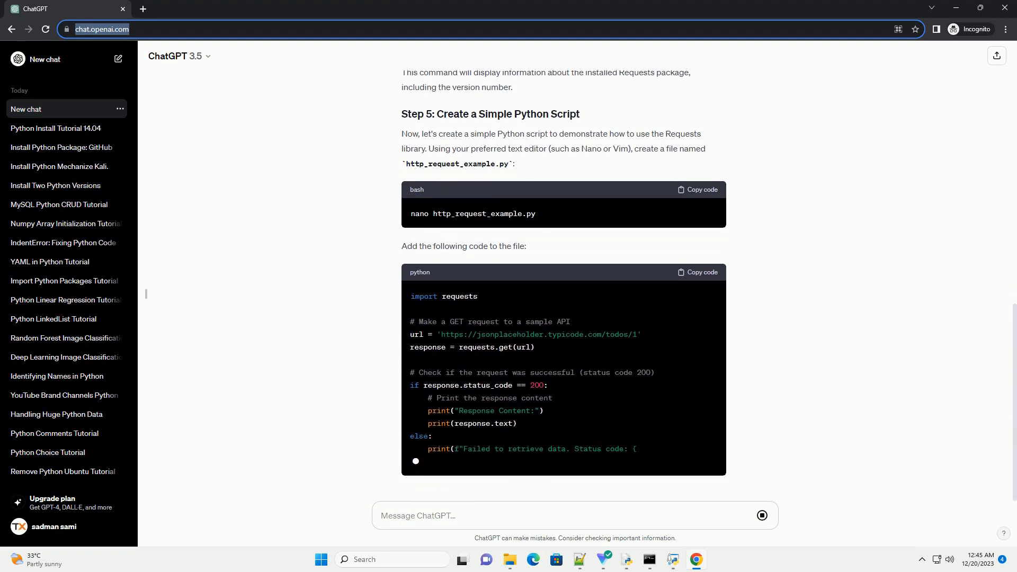
scroll(down, 3)
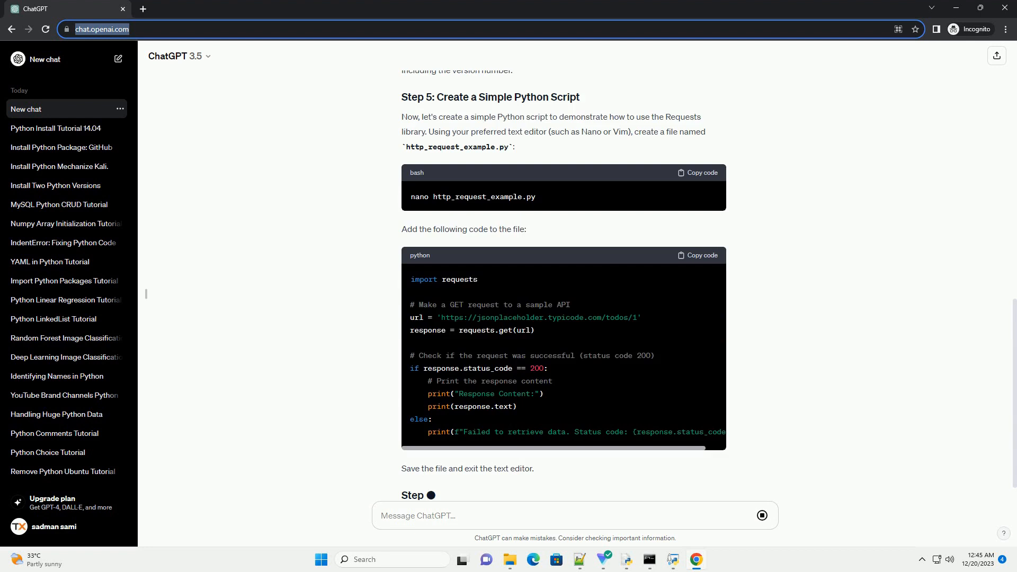
scroll(down, 3)
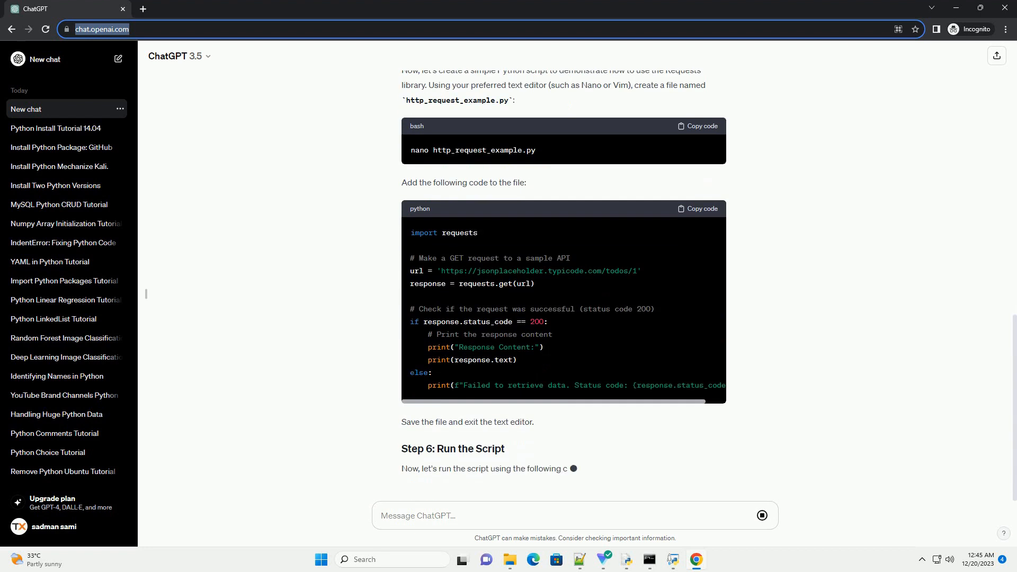
scroll(down, 3)
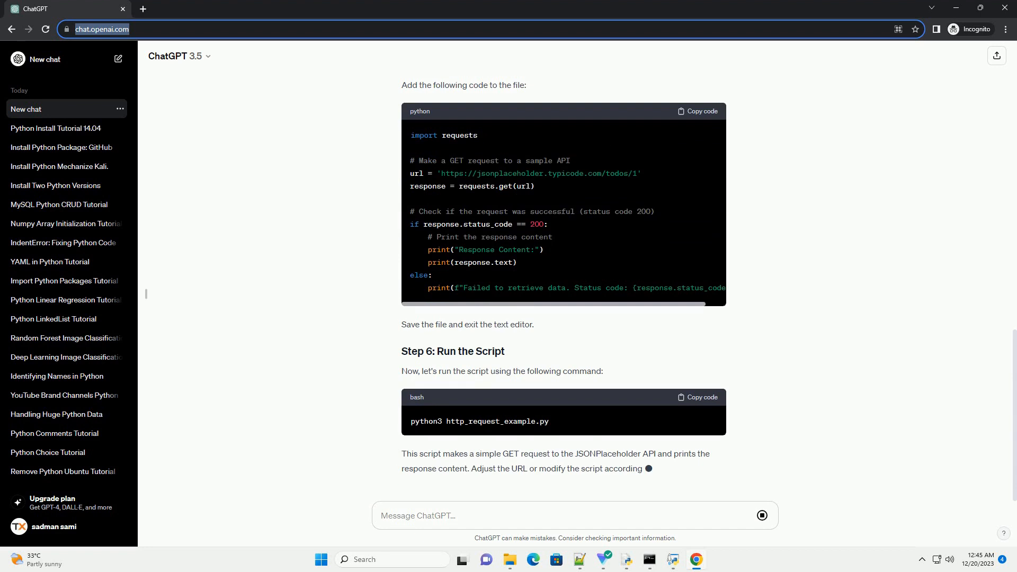
scroll(down, 3)
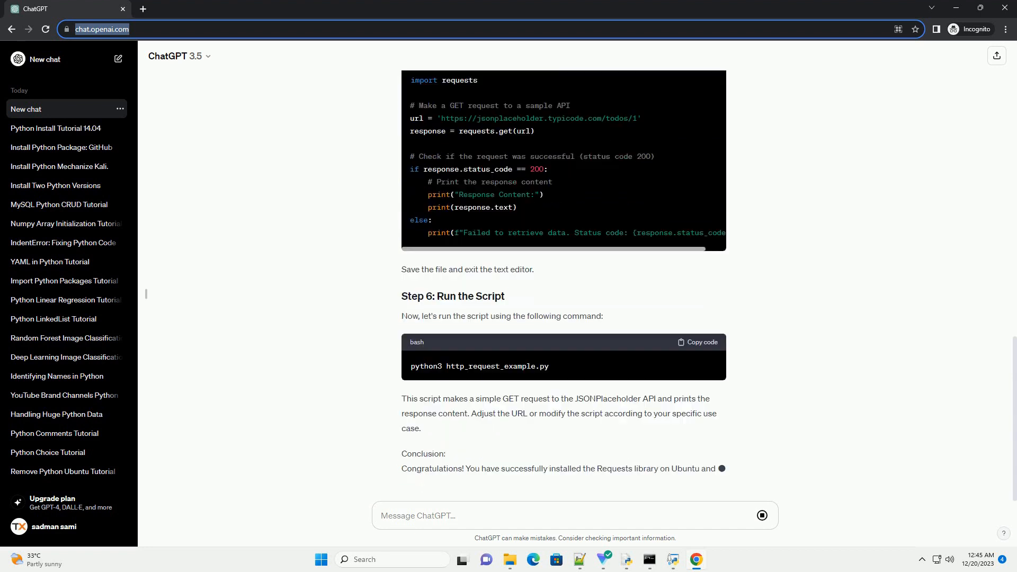